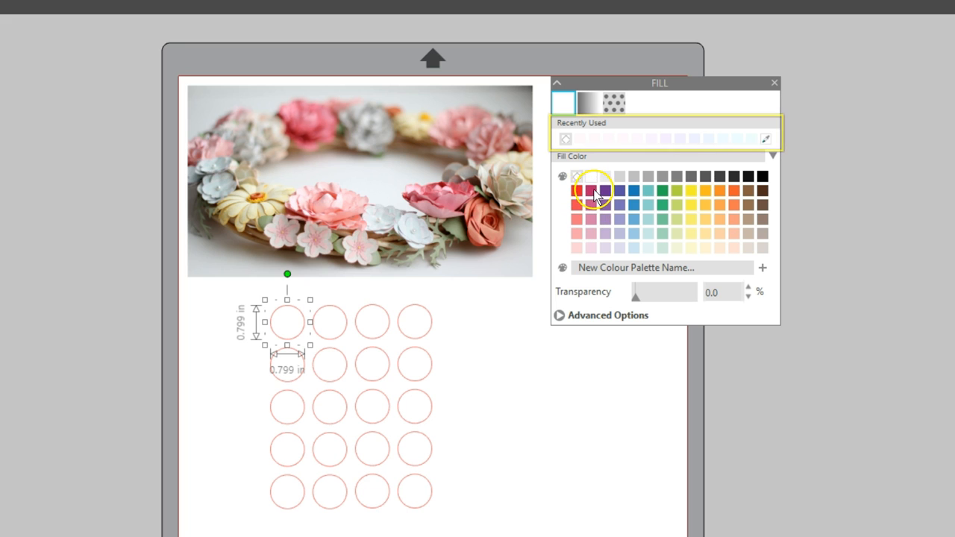
Fill the selected circle with dark pink, then start the eyedropper to sample the wreath photo.
{"action": "left_click", "coordinate": [576, 191]}
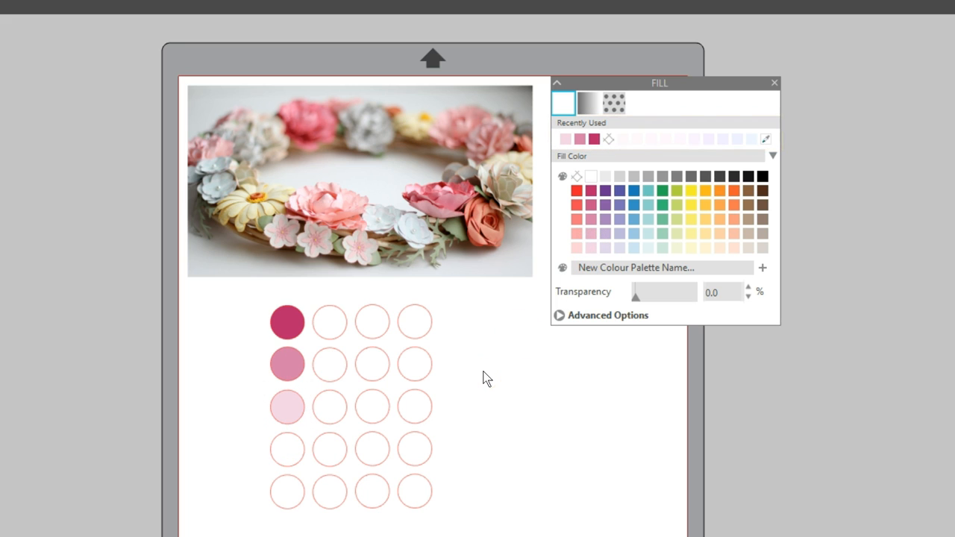
{"action": "mouse_move", "coordinate": [330, 381]}
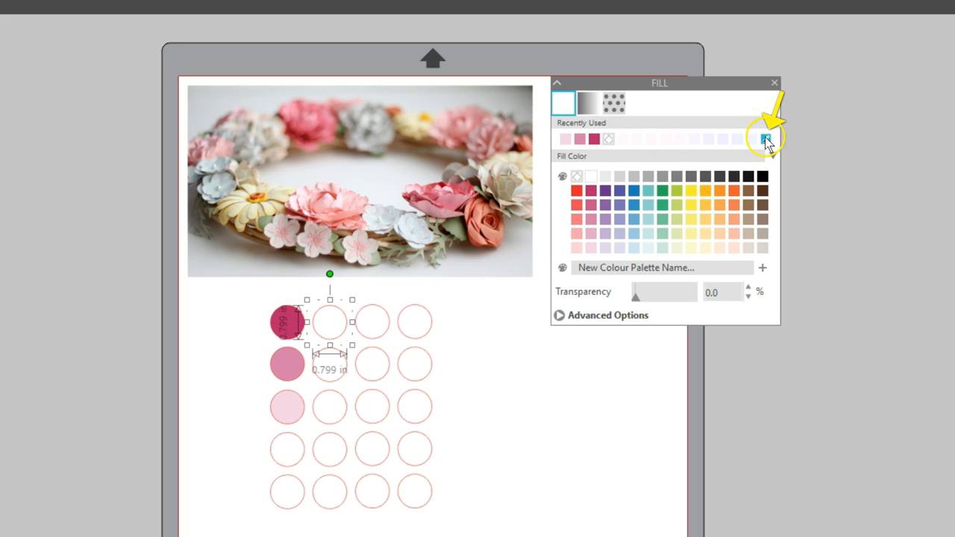
{"action": "left_click", "coordinate": [764, 139]}
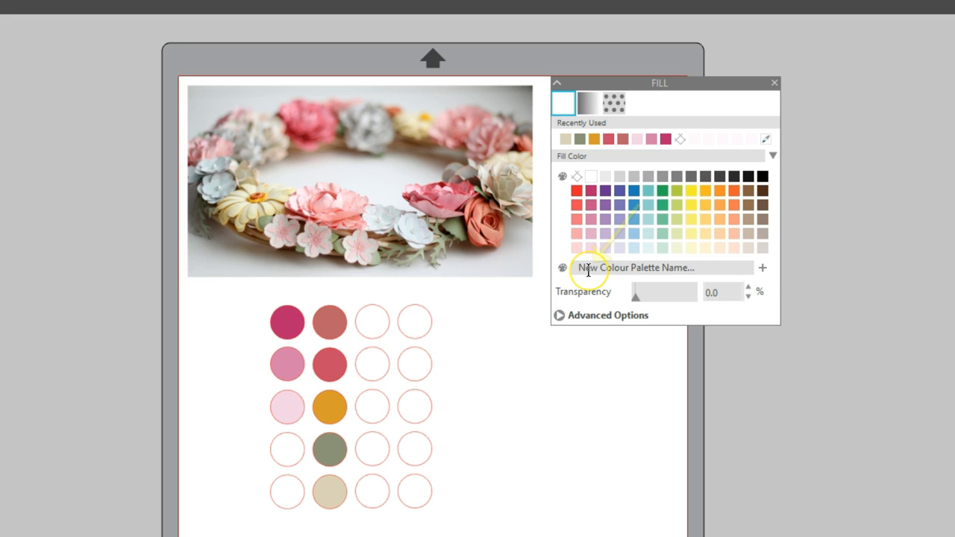
Name the new palette 'Floral Wreath' and add the circle's colour as its first swatch.
{"action": "type", "text": "Flo"}
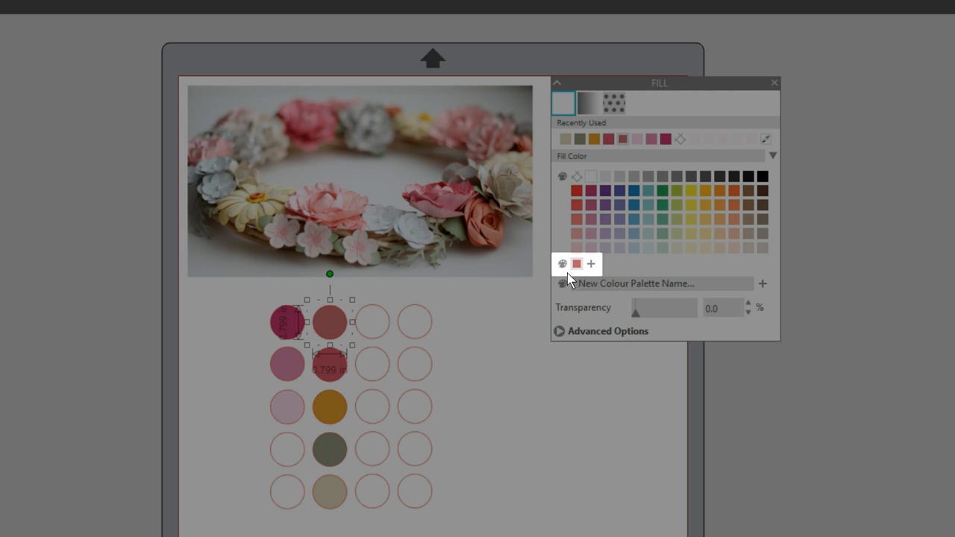
{"action": "left_click", "coordinate": [589, 262]}
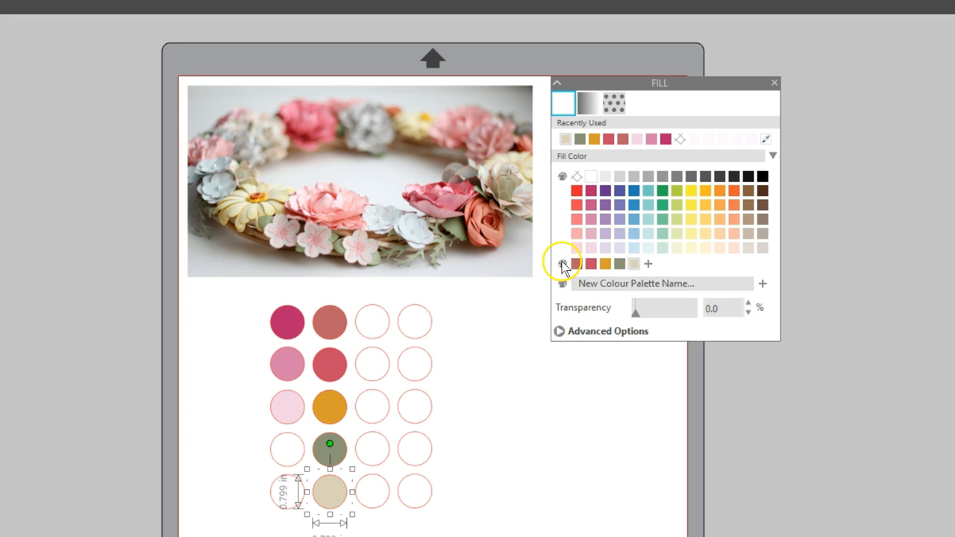
{"action": "mouse_move", "coordinate": [563, 264]}
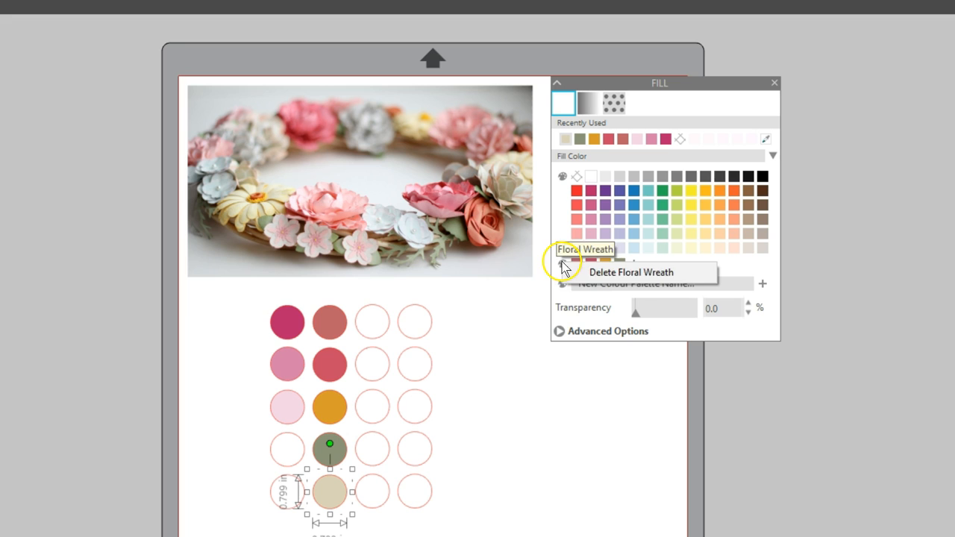
{"action": "mouse_move", "coordinate": [630, 271]}
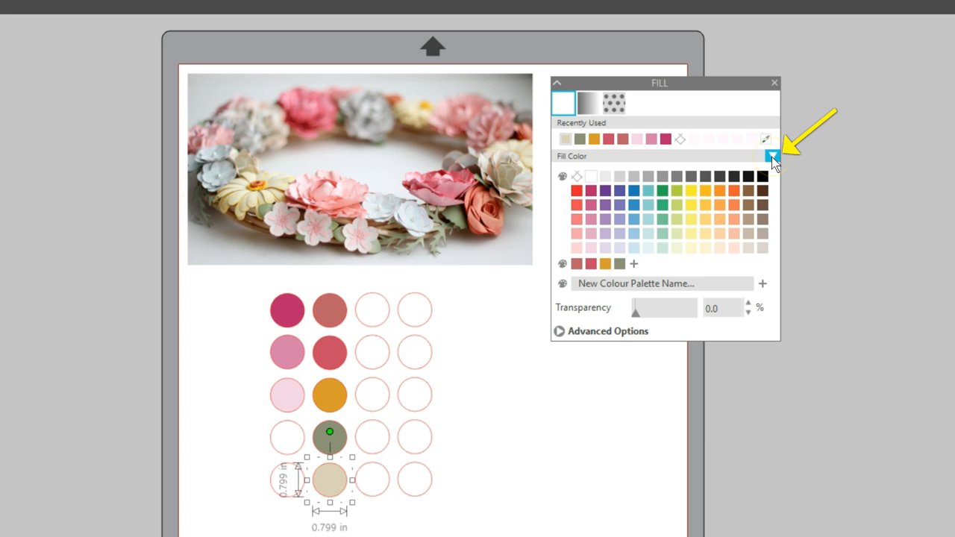
Toggle the Floral Wreath palette's visibility from the Fill Color filter list.
{"action": "left_click", "coordinate": [773, 156]}
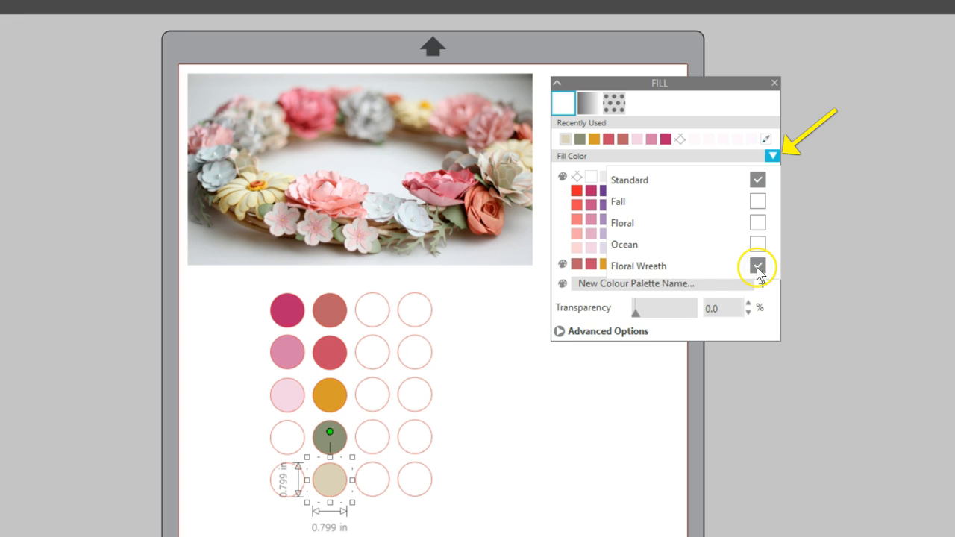
{"action": "left_click", "coordinate": [758, 265]}
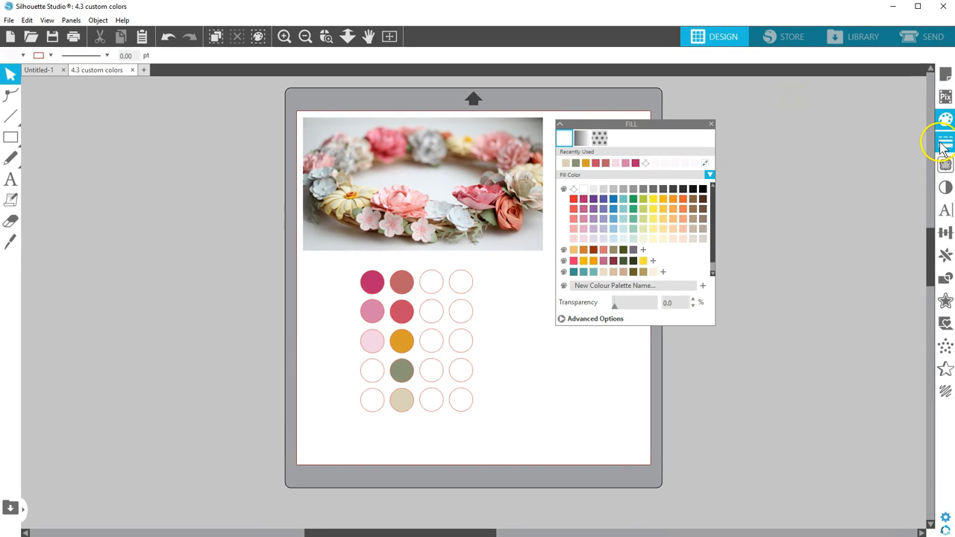
Dock the Fill panel and toggle the Floral Wreath palette in the docked Fill Color filter.
{"action": "left_click", "coordinate": [945, 140]}
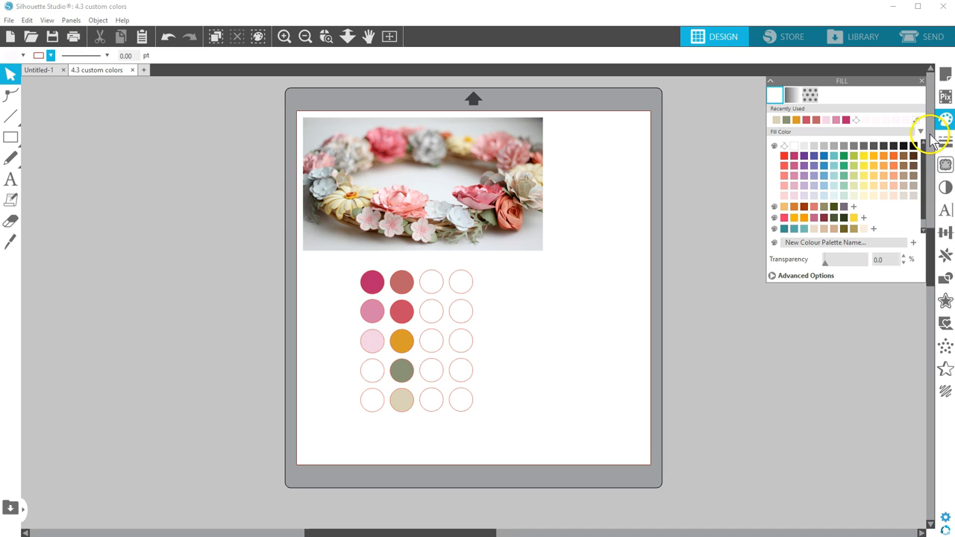
{"action": "left_click", "coordinate": [919, 132]}
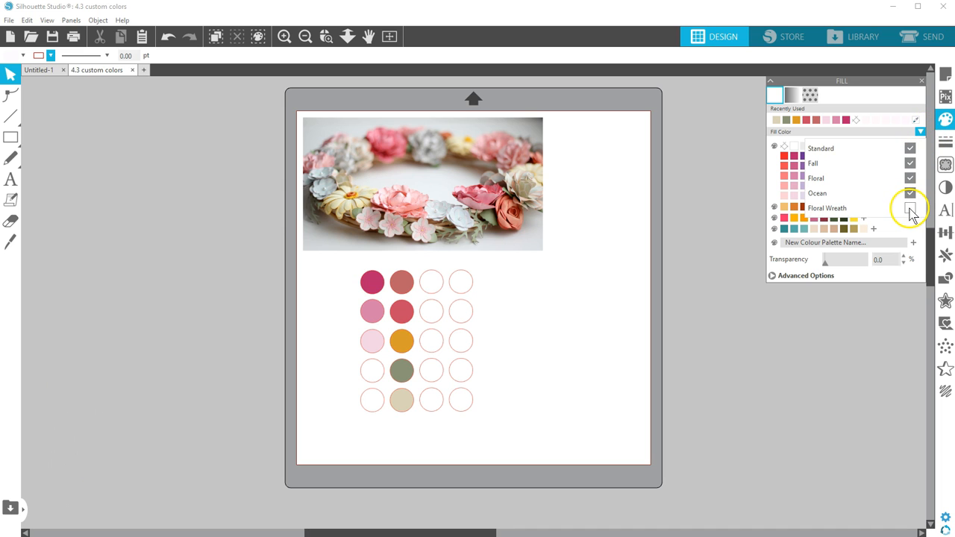
{"action": "left_click", "coordinate": [910, 207]}
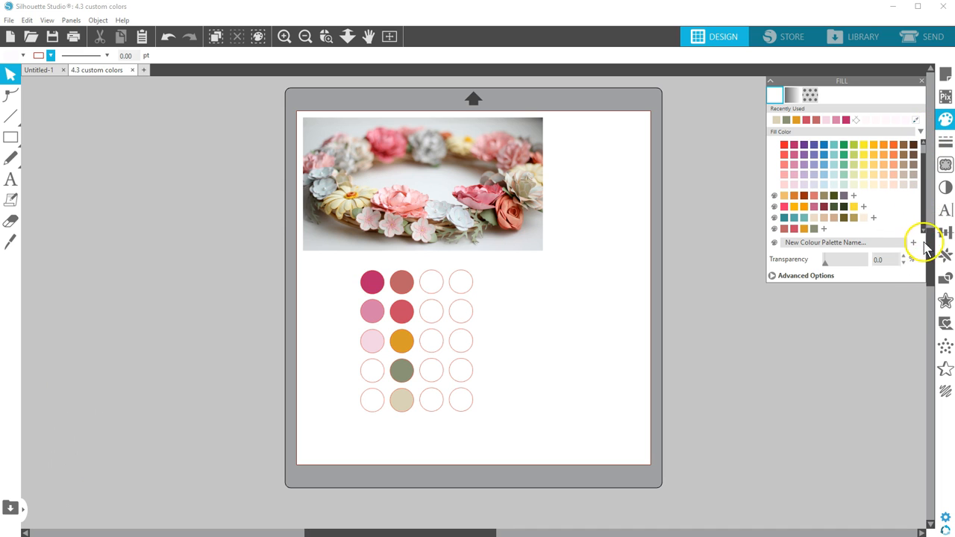